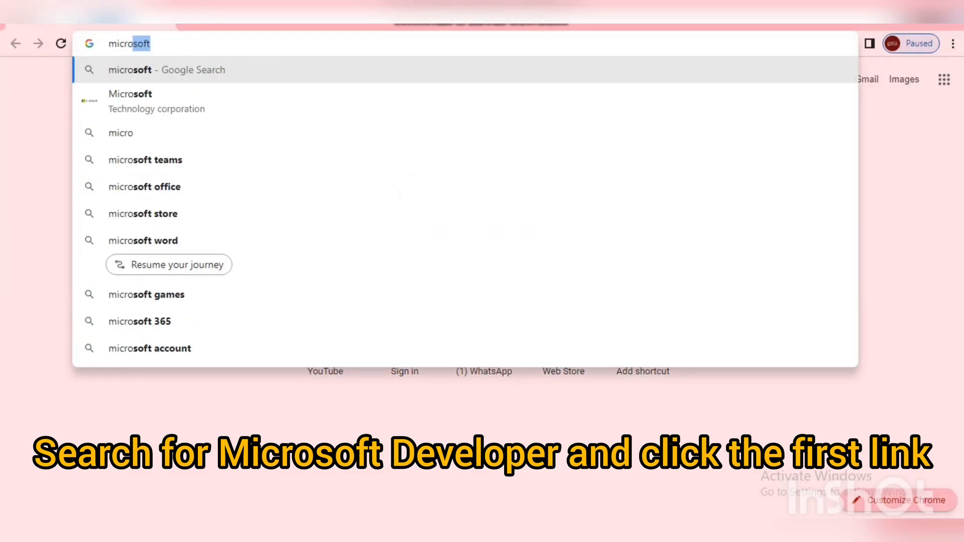
Step: Search Google for 'microsoft developer' and open the official Microsoft Developer result
{"action": "type", "text": "developer"}
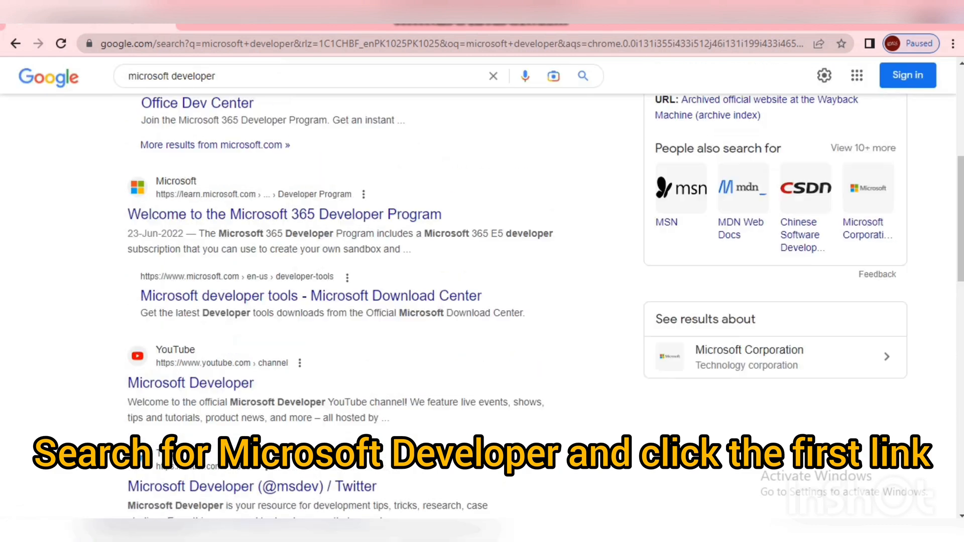
{"action": "scroll", "scroll_direction": "up", "scroll_amount": 3}
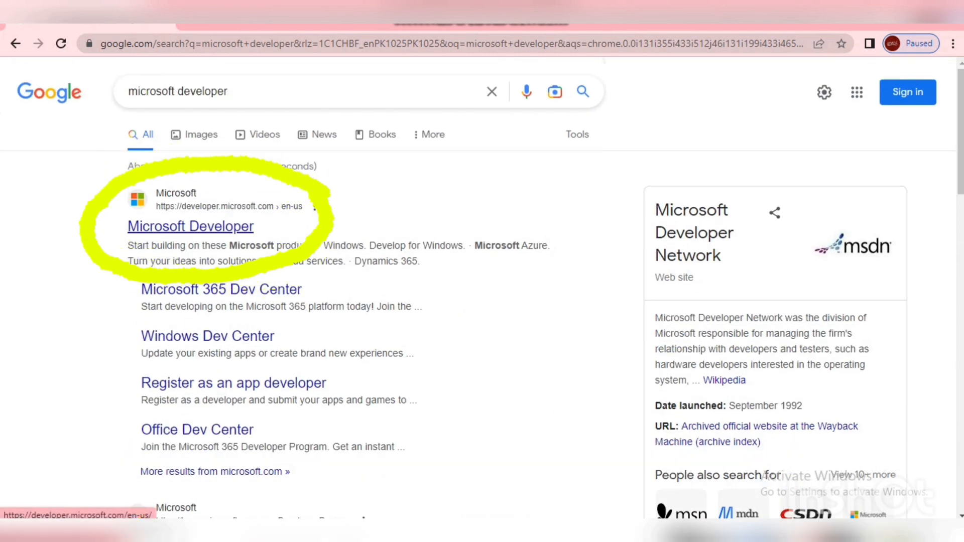
{"action": "left_click", "coordinate": [190, 227]}
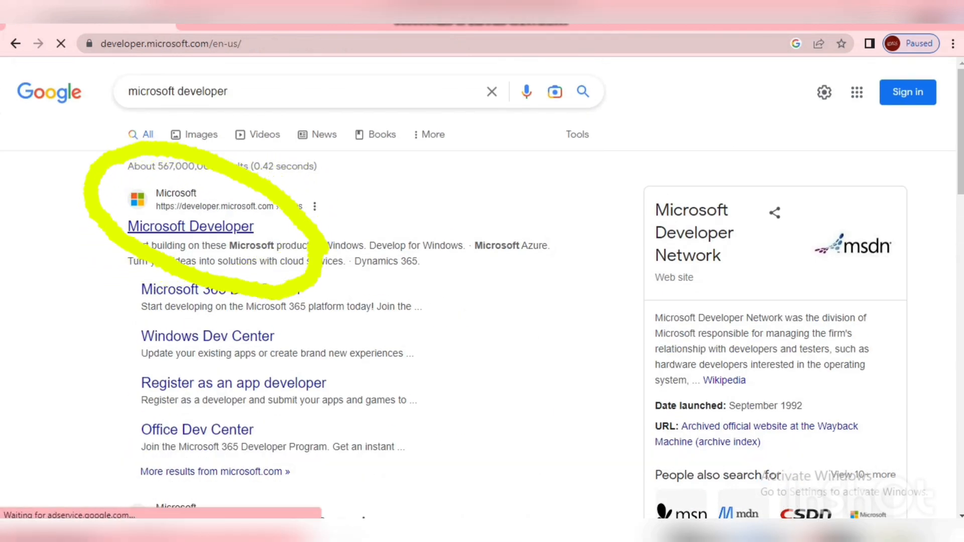
Step: Scroll to the featured Microsoft products and open the Microsoft 365 developer page
{"action": "left_click", "coordinate": [189, 227]}
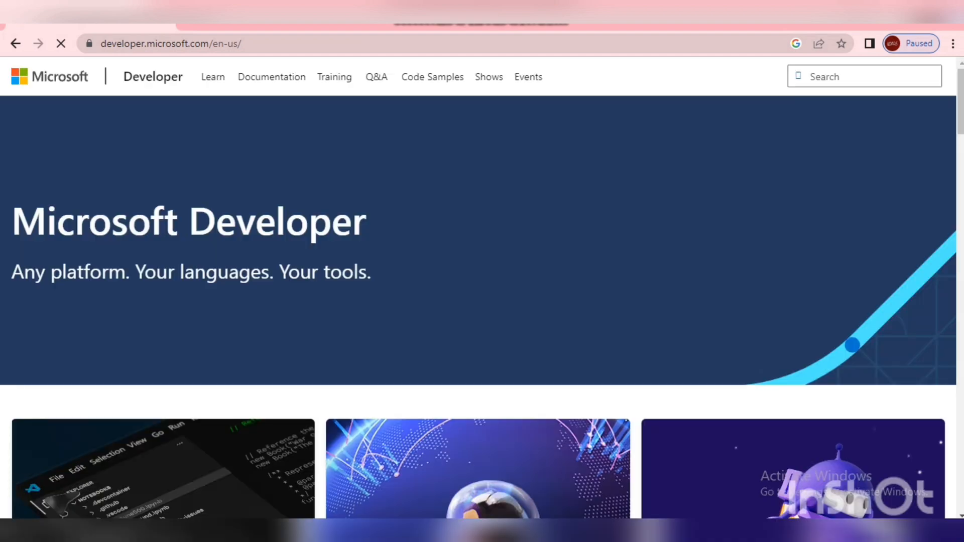
{"action": "scroll", "scroll_direction": "down", "scroll_amount": 3}
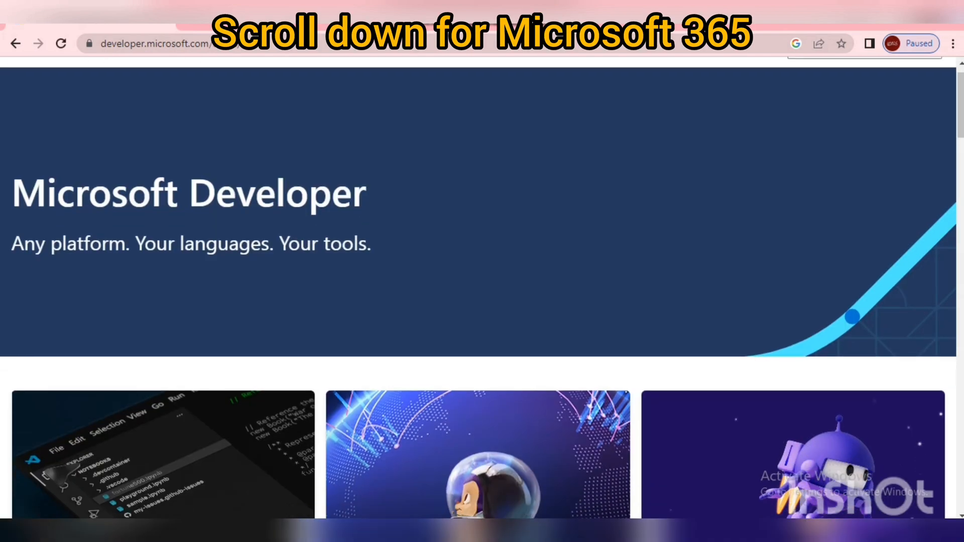
{"action": "scroll", "scroll_direction": "down", "scroll_amount": 3}
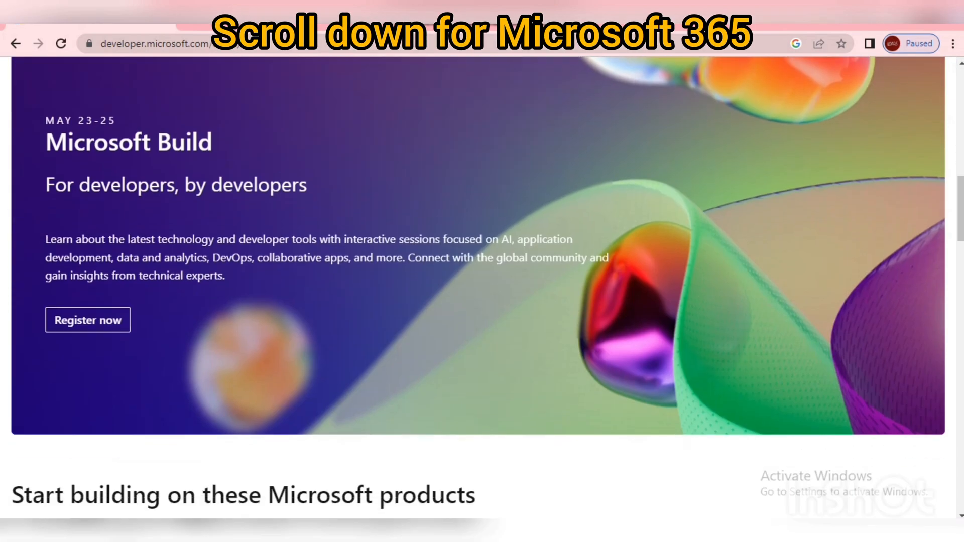
{"action": "scroll", "scroll_direction": "down", "scroll_amount": 3}
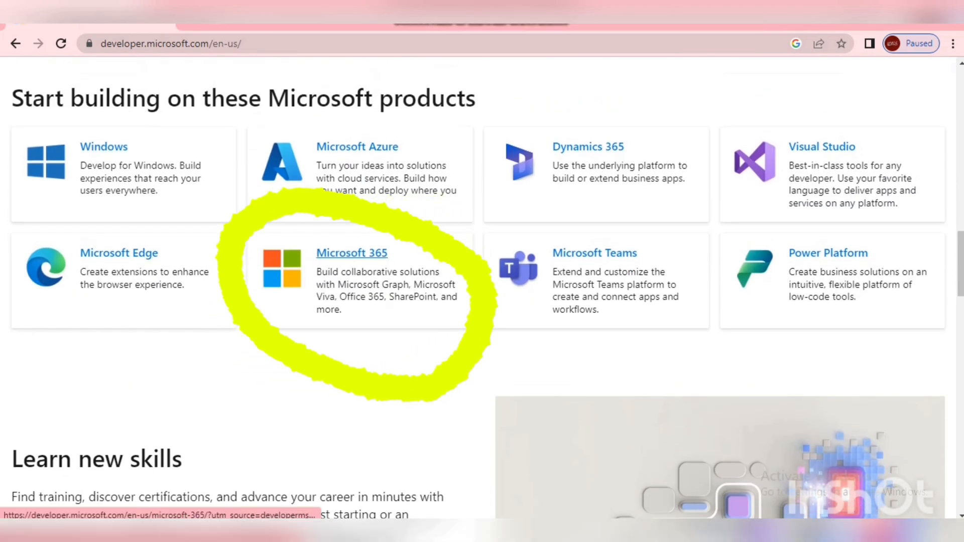
{"action": "left_click", "coordinate": [351, 253]}
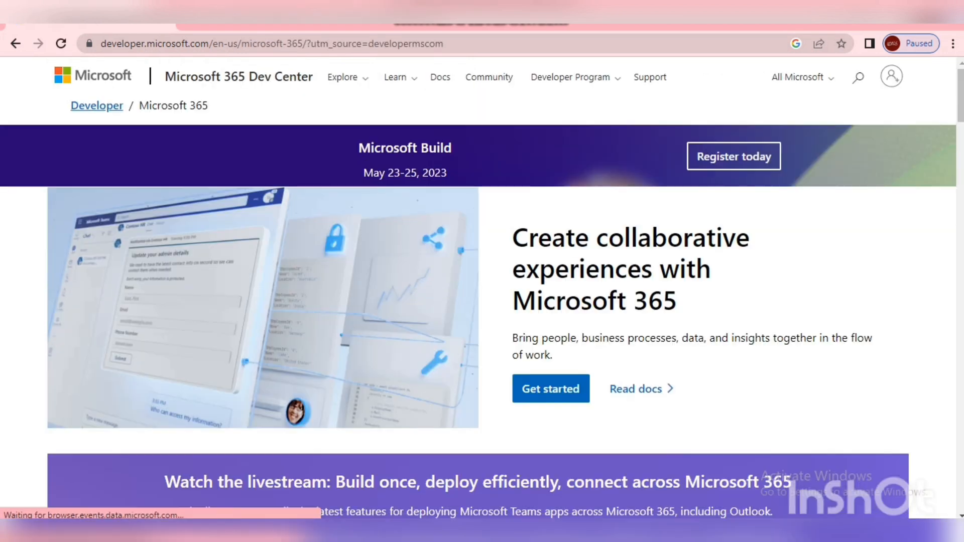
Step: Scroll down to the Developer Program section and follow its 'Join today' link
{"action": "scroll", "scroll_direction": "down", "scroll_amount": 3}
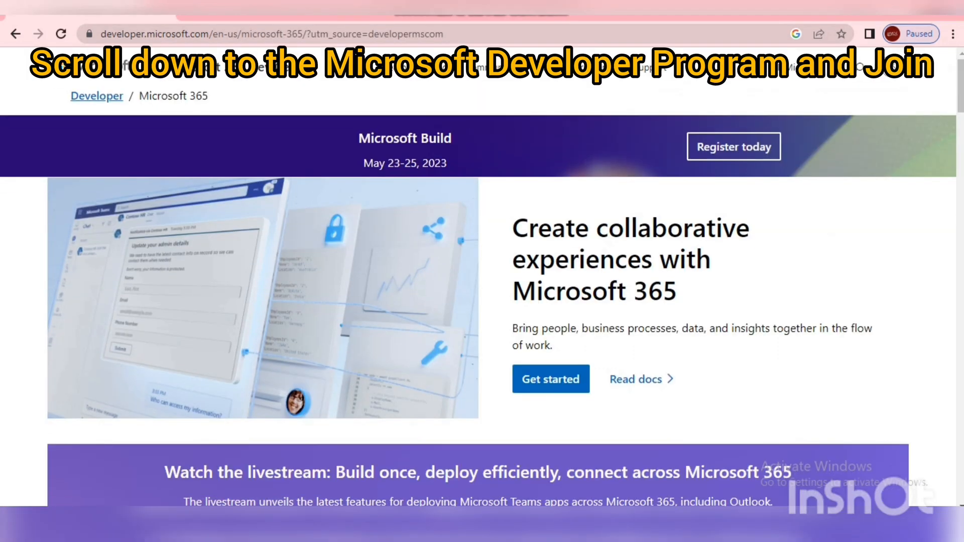
{"action": "scroll", "scroll_direction": "down", "scroll_amount": 3}
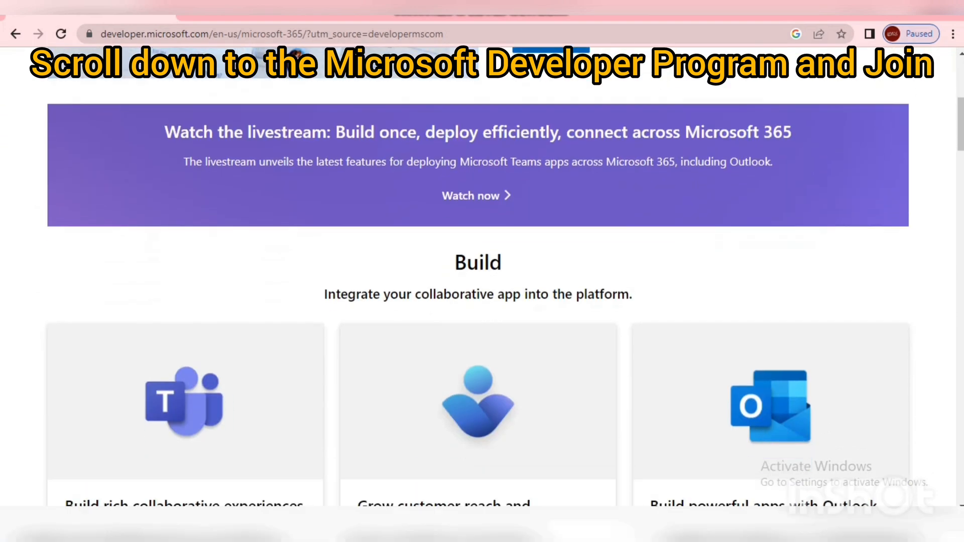
{"action": "scroll", "scroll_direction": "down", "scroll_amount": 3}
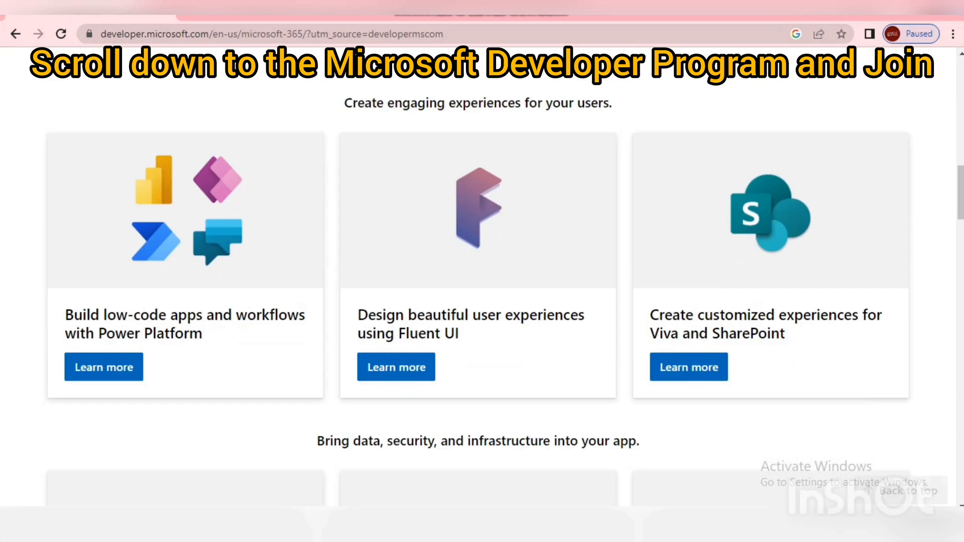
{"action": "scroll", "scroll_direction": "down", "scroll_amount": 3}
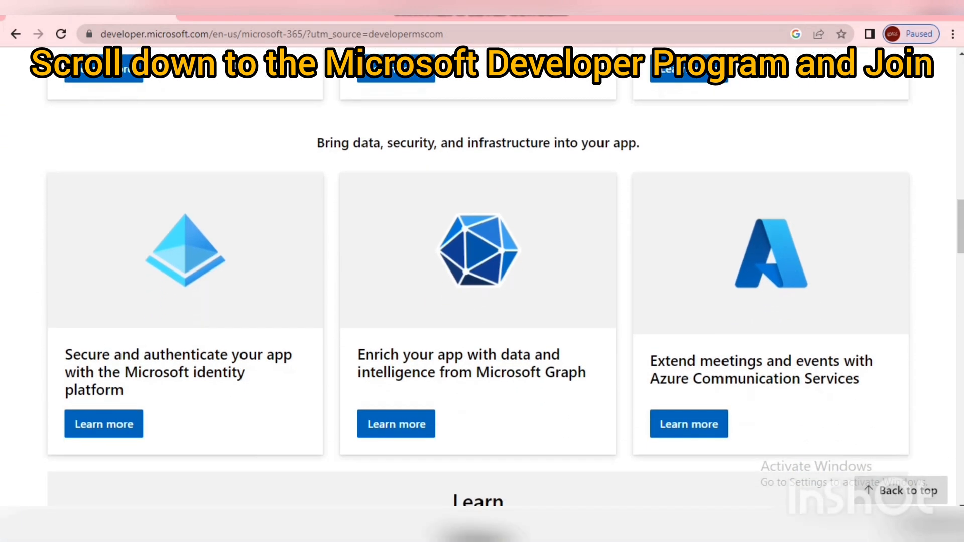
{"action": "scroll", "scroll_direction": "down", "scroll_amount": 3}
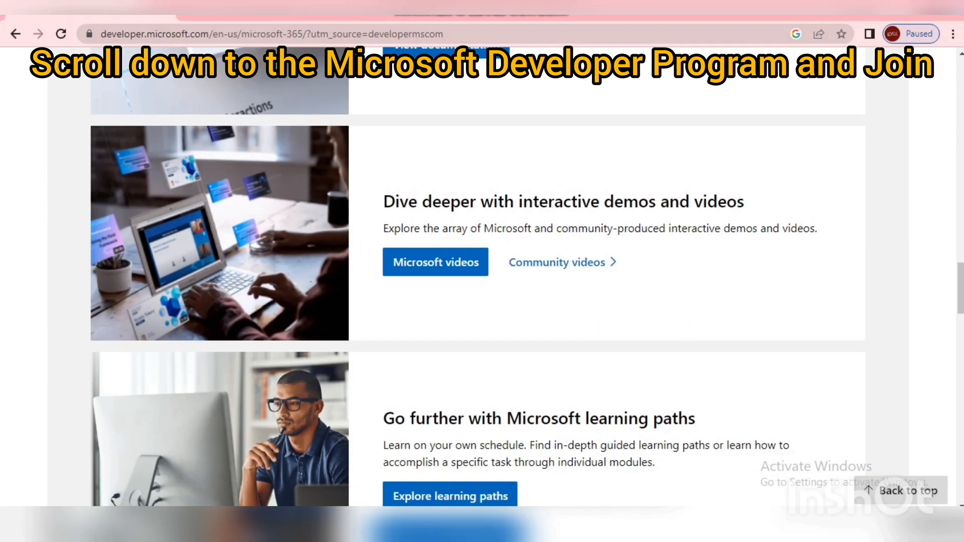
{"action": "scroll", "scroll_direction": "down", "scroll_amount": 3}
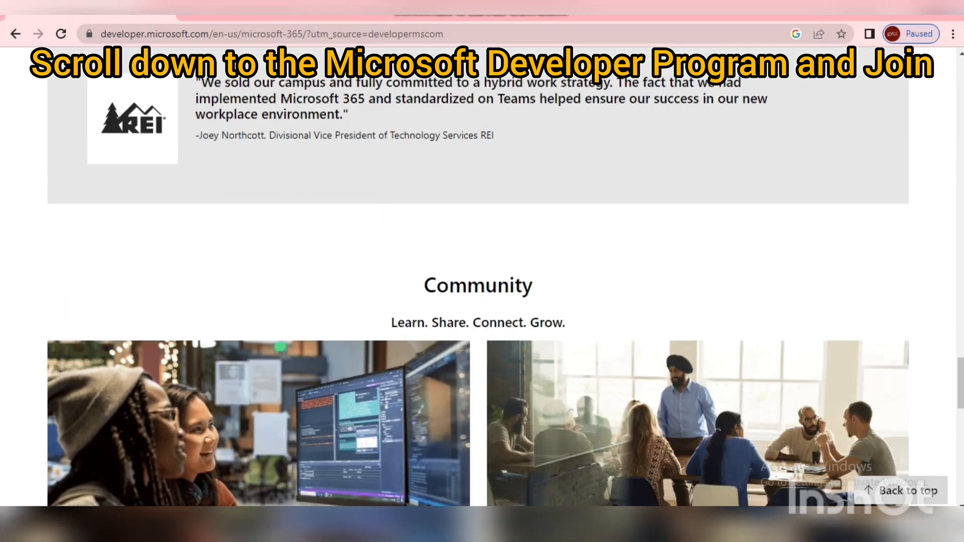
{"action": "scroll", "scroll_direction": "down", "scroll_amount": 3}
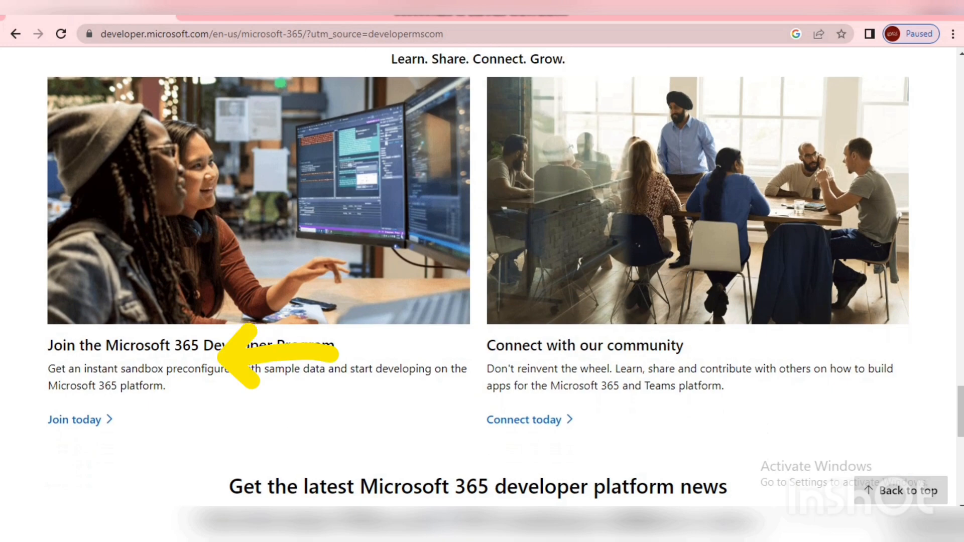
{"action": "left_click", "coordinate": [75, 420]}
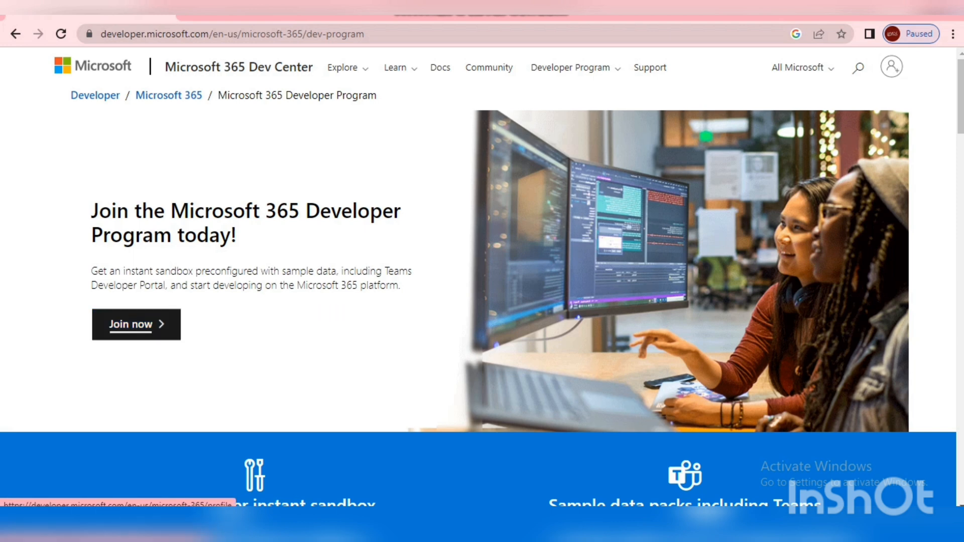
Step: Start joining with 'Join now' and sign in with your Microsoft account
{"action": "left_click", "coordinate": [131, 324]}
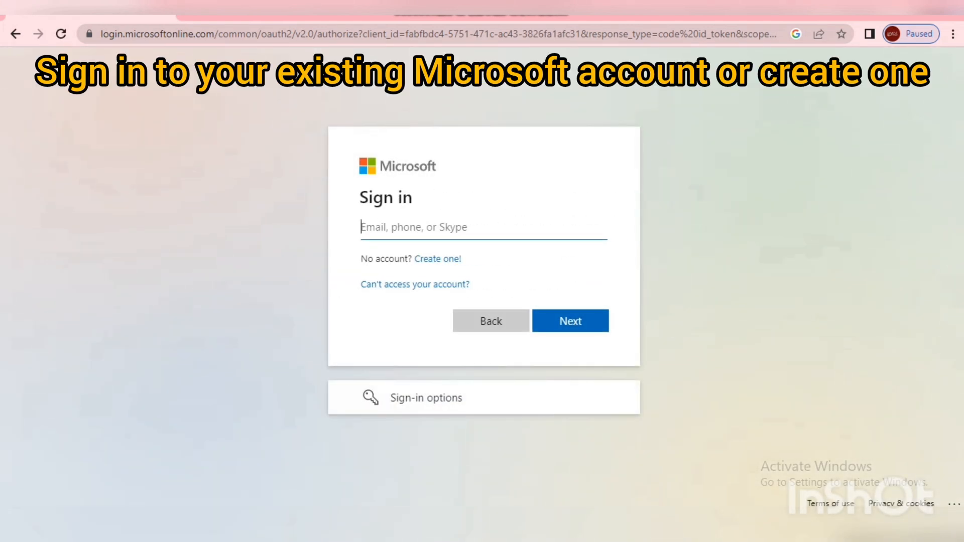
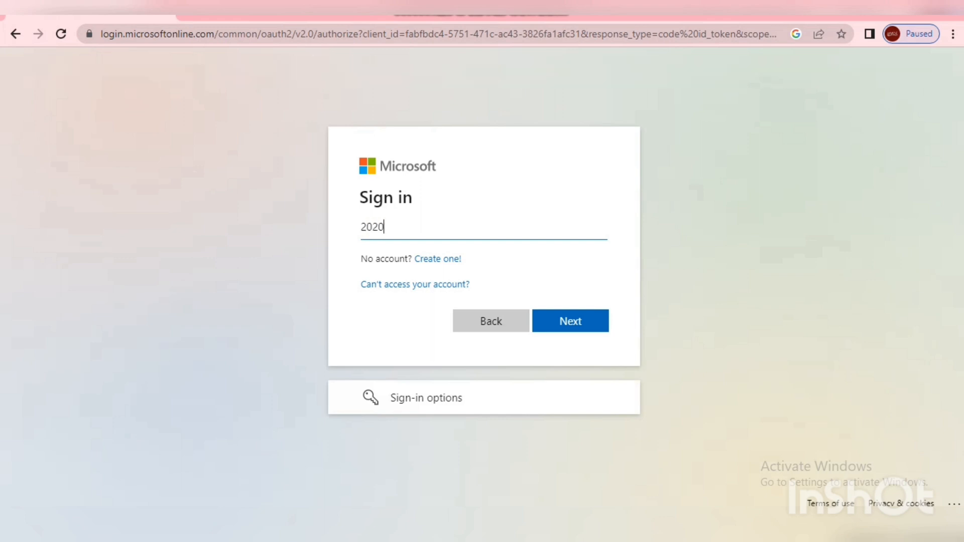
{"action": "left_click", "coordinate": [569, 321]}
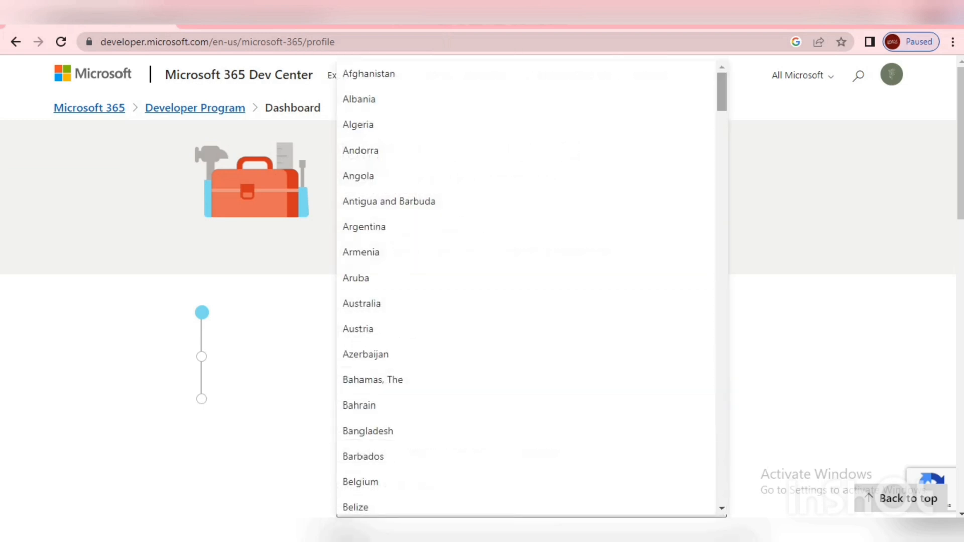
Step: Choose Pakistan from the sign-up form's Country/Region dropdown
{"action": "scroll", "scroll_direction": "down", "scroll_amount": 3}
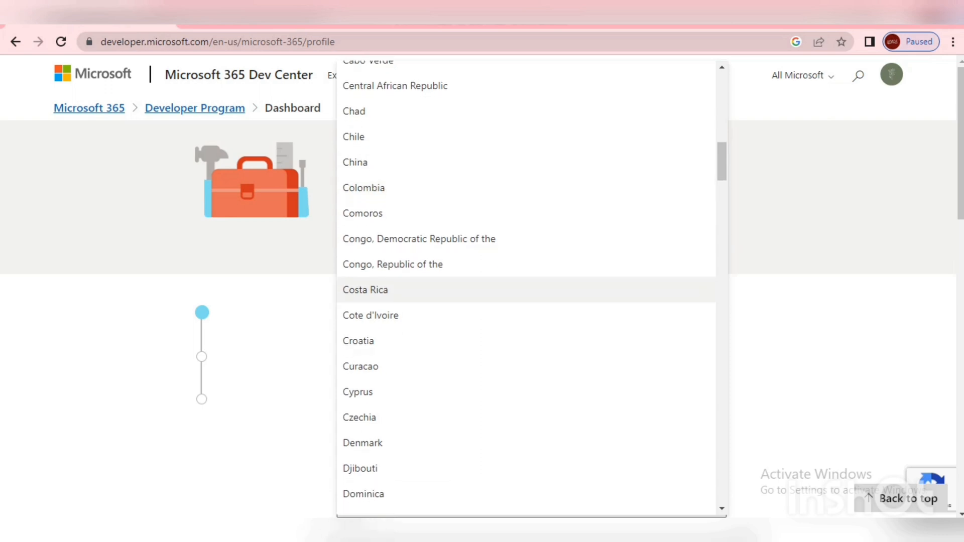
{"action": "left_click", "coordinate": [362, 443]}
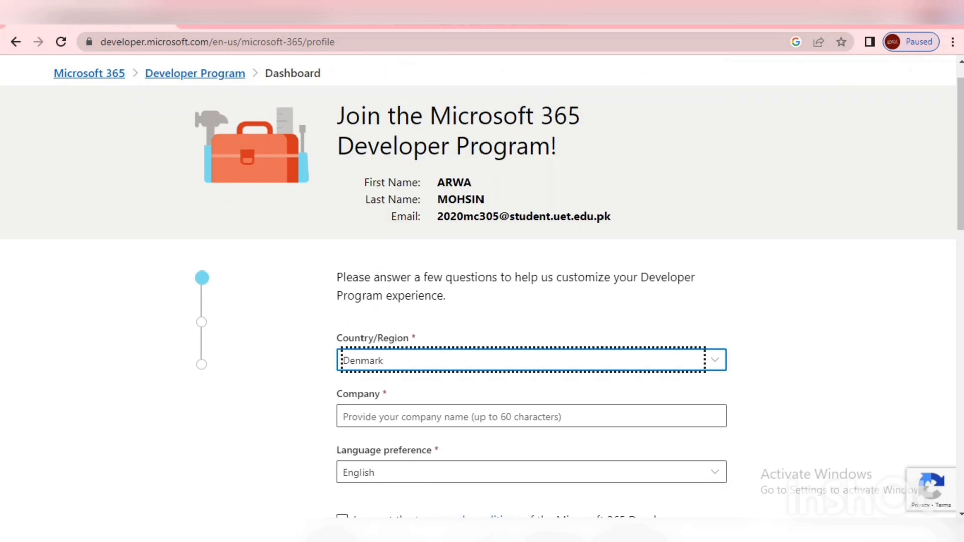
{"action": "left_click", "coordinate": [714, 360]}
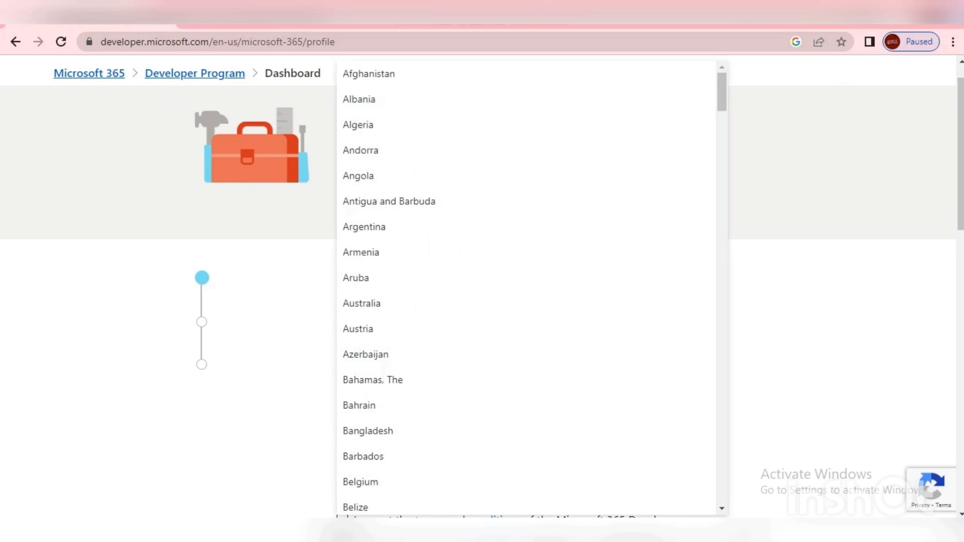
{"action": "scroll", "scroll_direction": "down", "scroll_amount": 3}
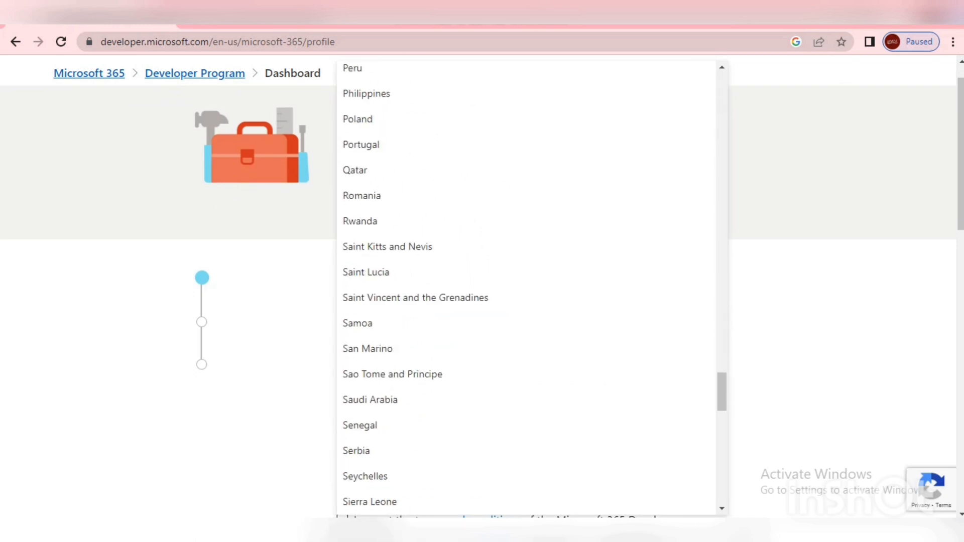
{"action": "scroll", "scroll_direction": "up", "scroll_amount": 3}
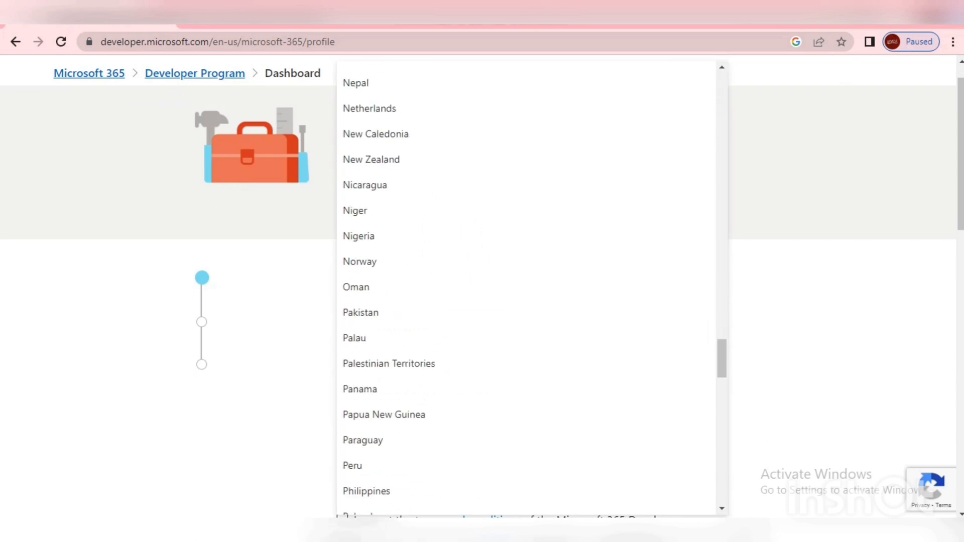
{"action": "left_click", "coordinate": [360, 313]}
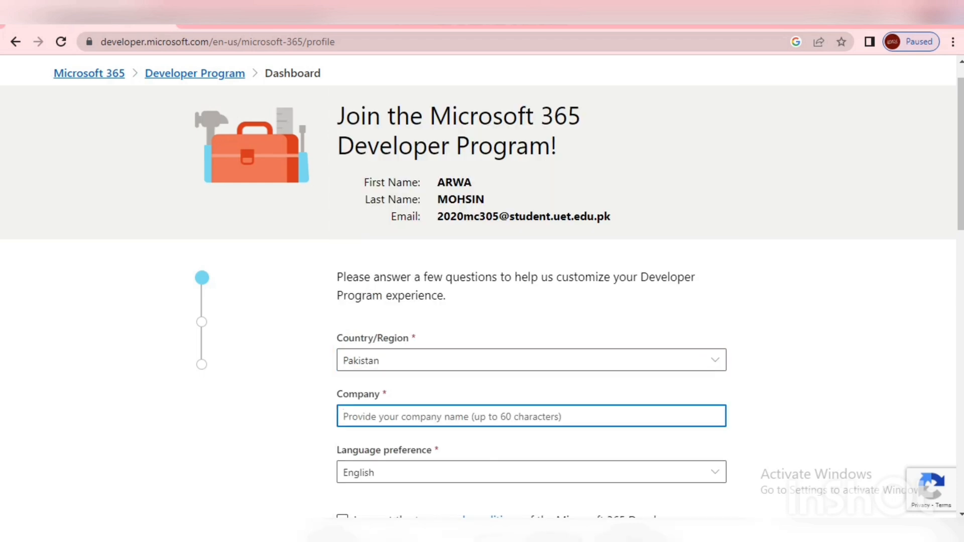
Step: Enter UFLIX as the company and scroll down to the terms and conditions
{"action": "type", "text": "U"}
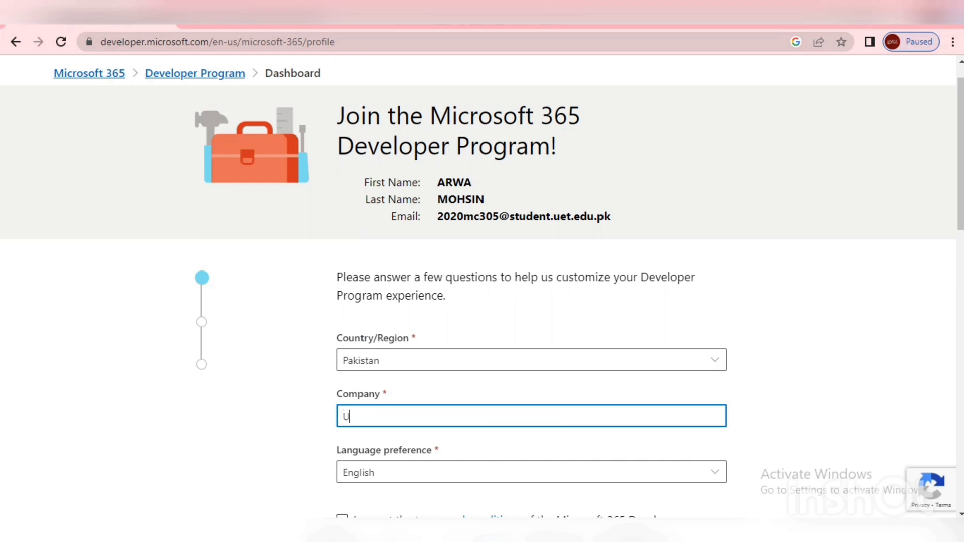
{"action": "type", "text": "F"}
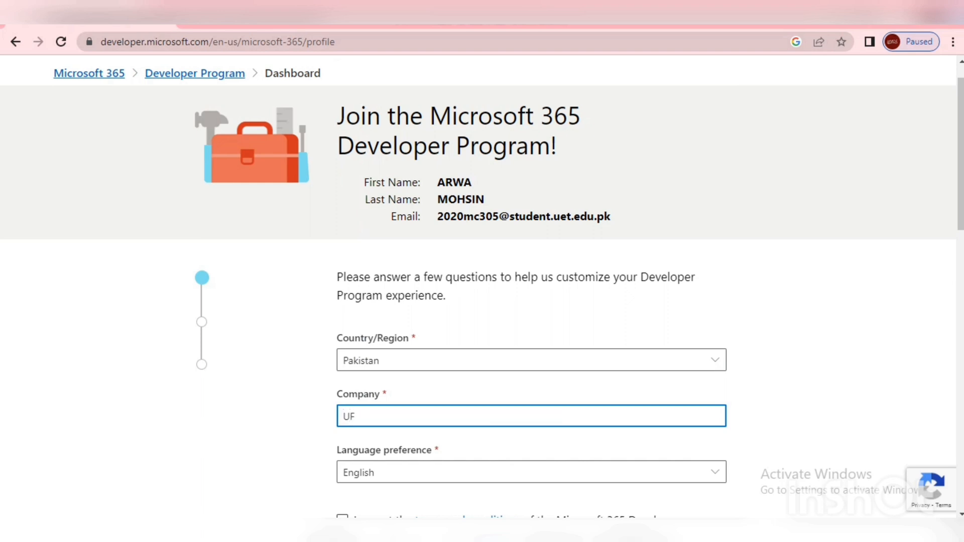
{"action": "type", "text": "LIX"}
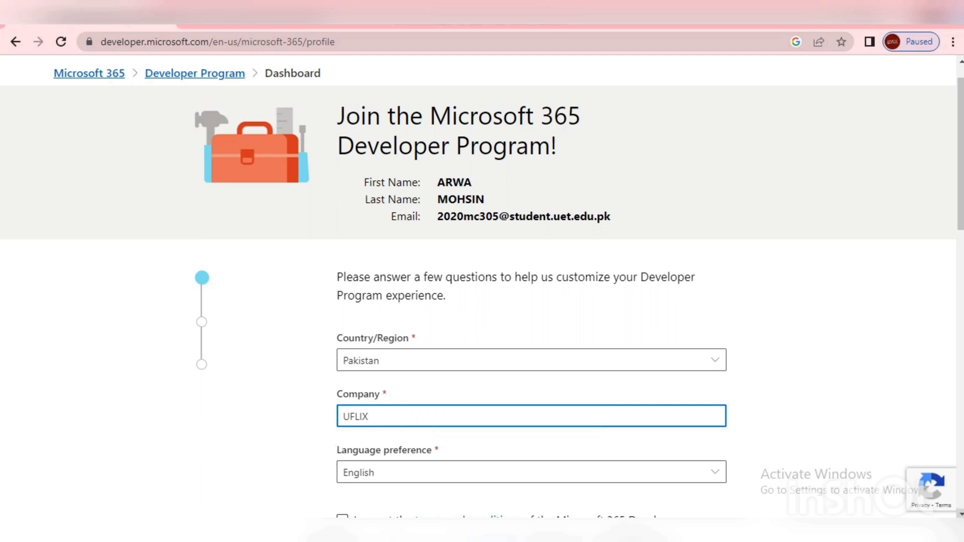
{"action": "scroll", "scroll_direction": "down", "scroll_amount": 3}
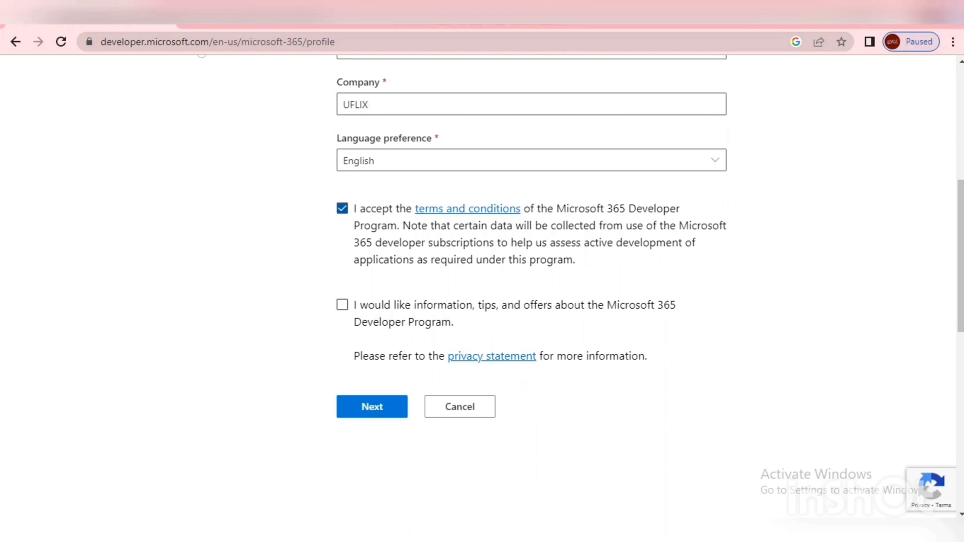
Step: Submit profile details, pick Personal projects as focus, and save with Microsoft Teams interest
{"action": "left_click", "coordinate": [342, 304]}
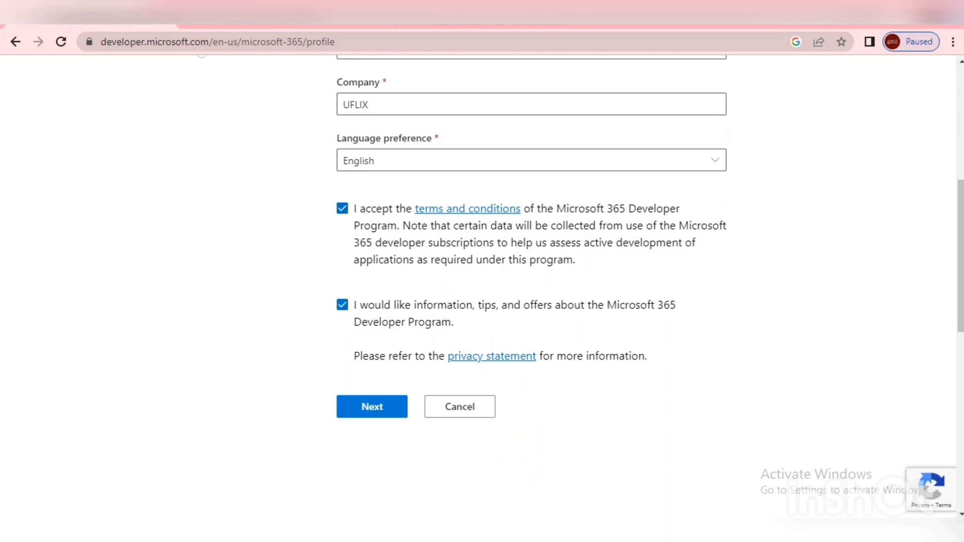
{"action": "left_click", "coordinate": [372, 406]}
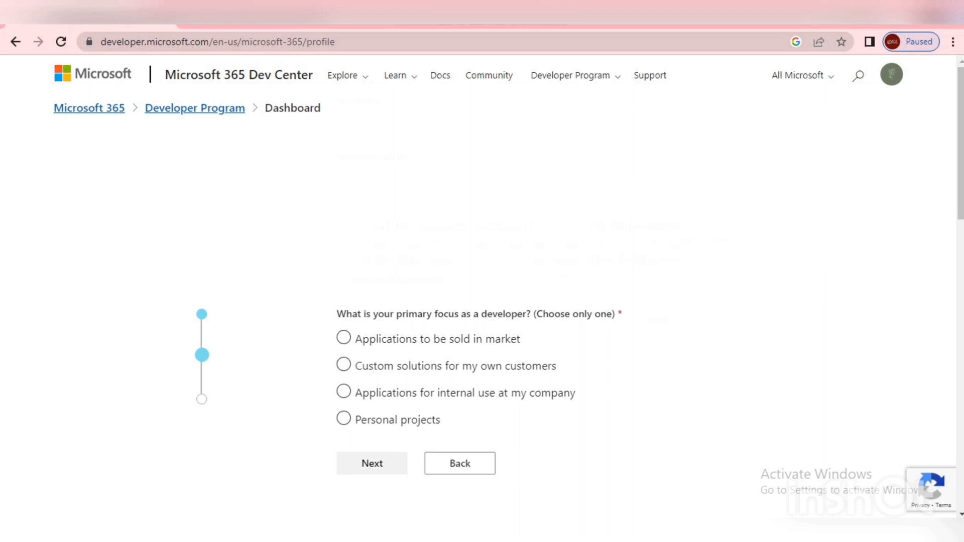
{"action": "left_click", "coordinate": [343, 419]}
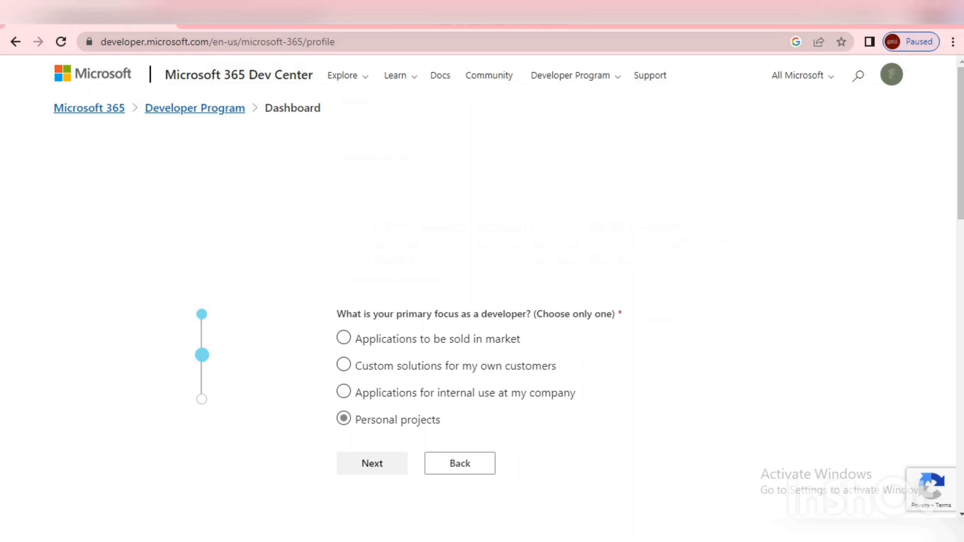
{"action": "left_click", "coordinate": [343, 419]}
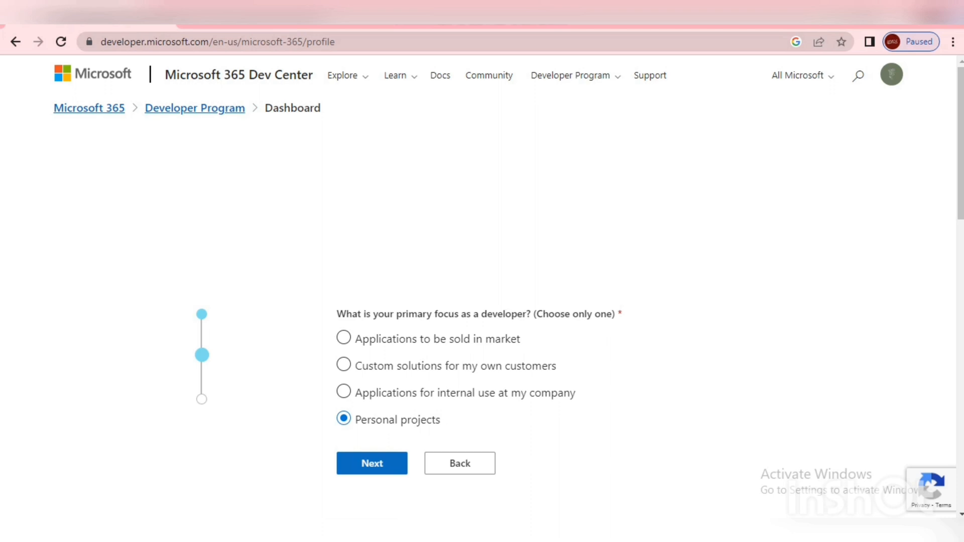
{"action": "left_click", "coordinate": [372, 463]}
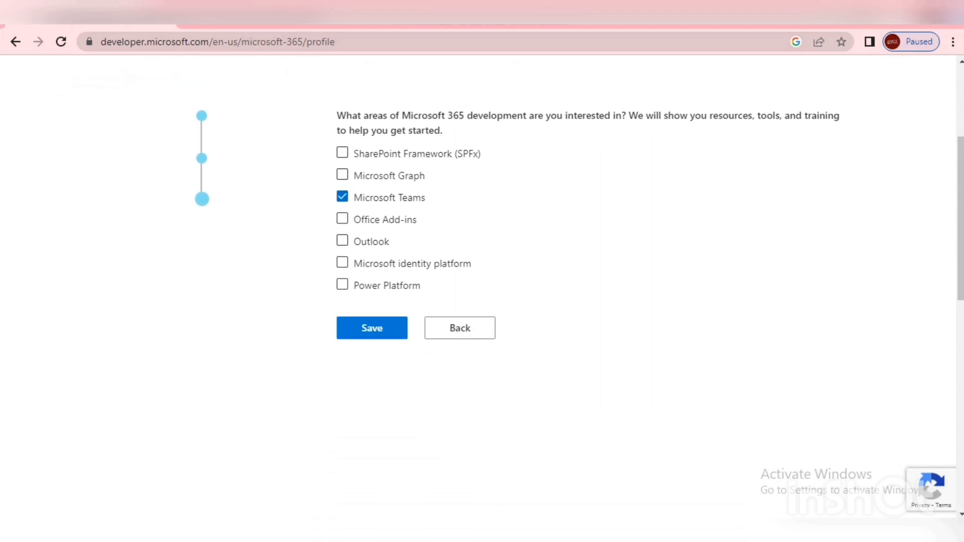
{"action": "left_click", "coordinate": [372, 328]}
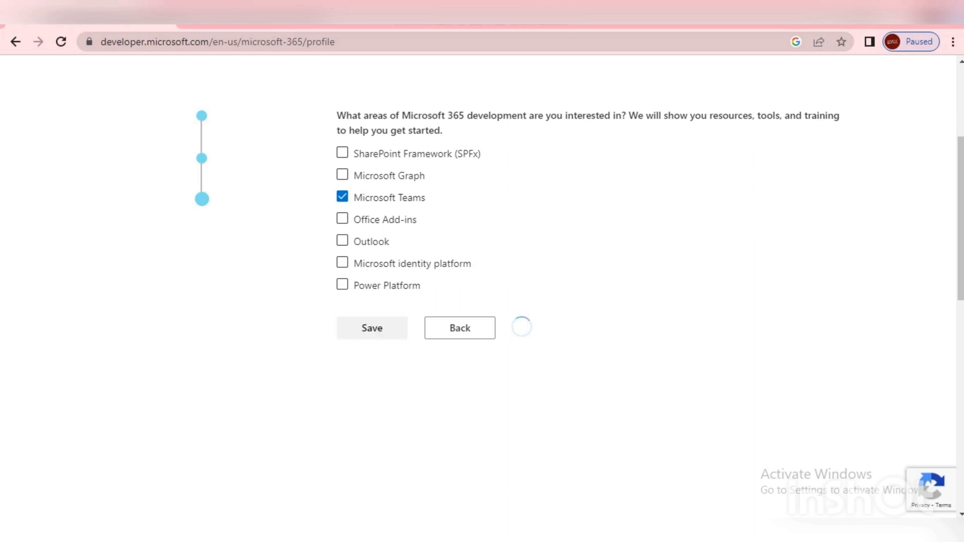
{"action": "left_click", "coordinate": [372, 328]}
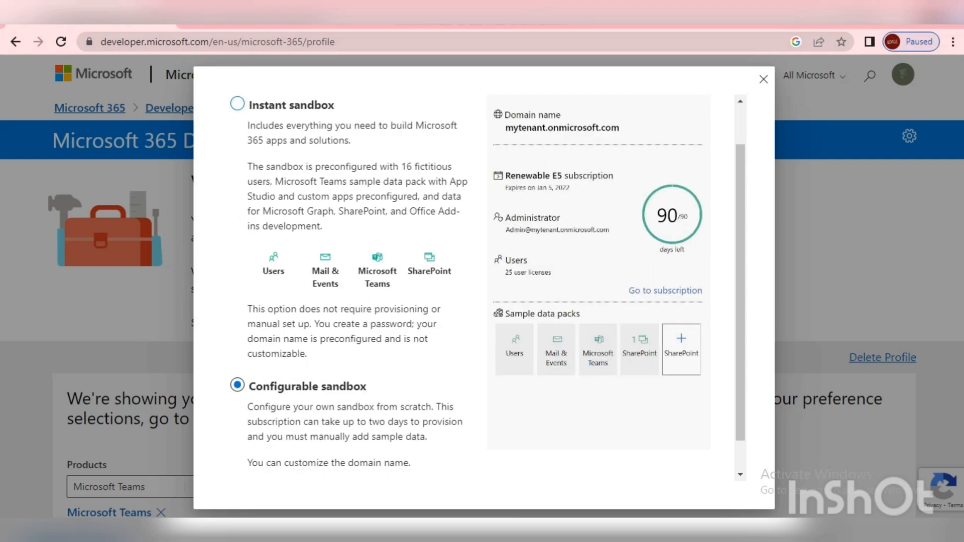
Step: Choose Configurable sandbox, enter the username, domain and password, and continue
{"action": "scroll", "scroll_direction": "down", "scroll_amount": 3}
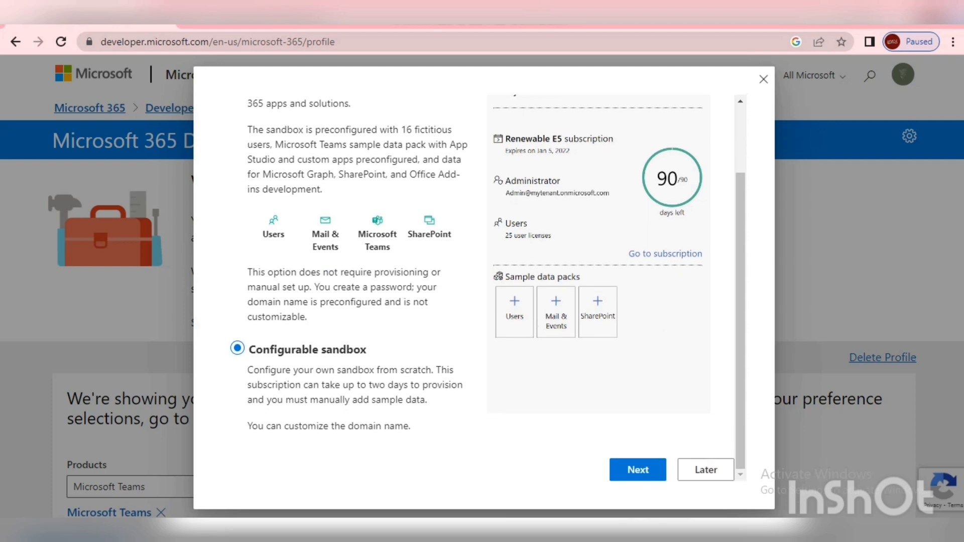
{"action": "left_click", "coordinate": [638, 470]}
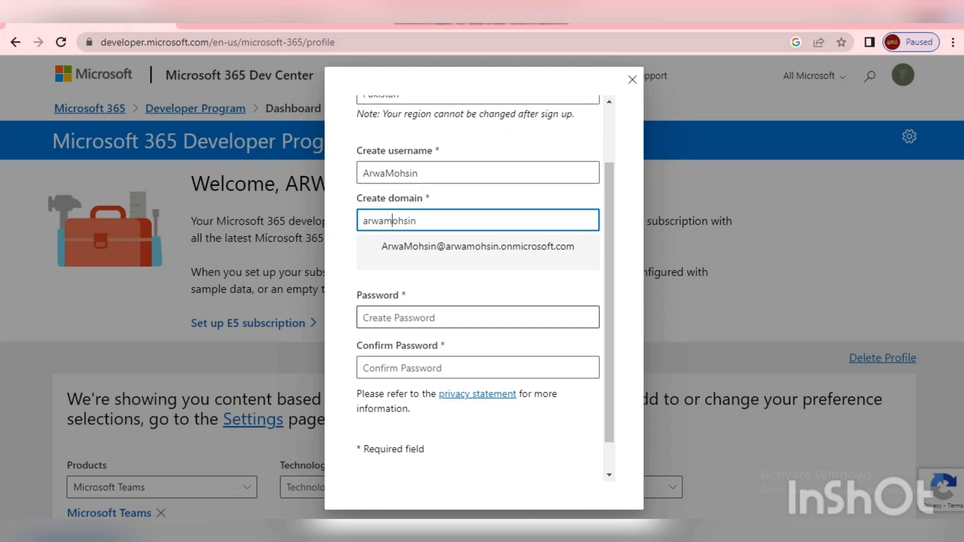
{"action": "left_click", "coordinate": [477, 317]}
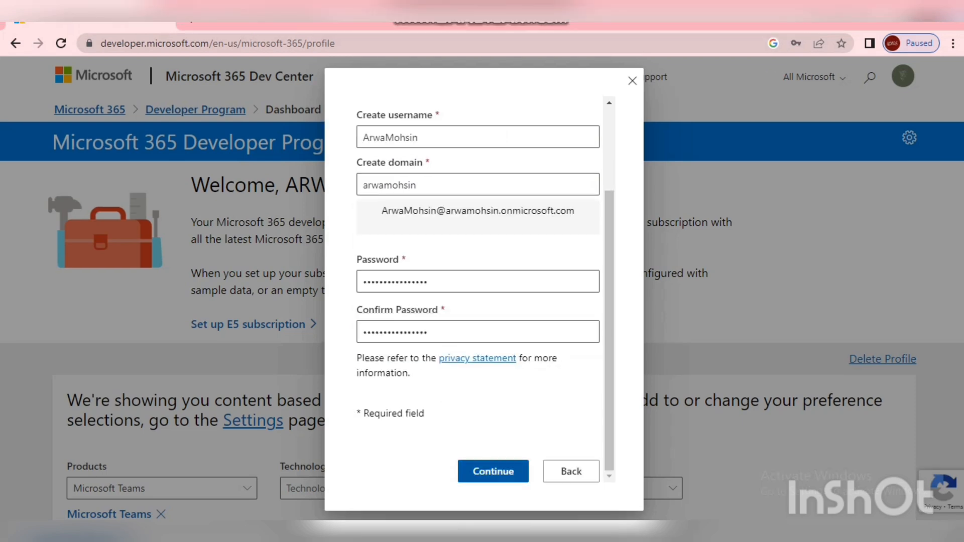
{"action": "left_click", "coordinate": [492, 471]}
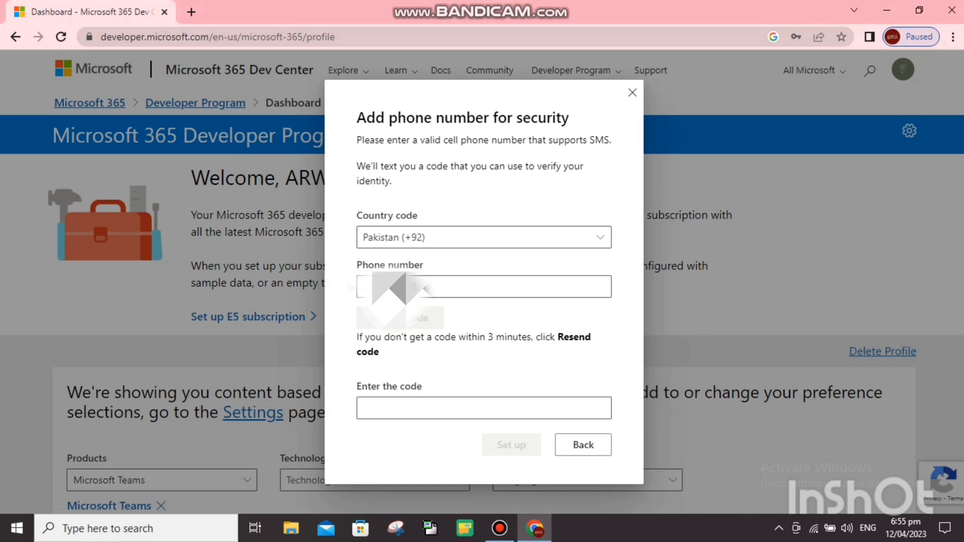
Step: Finish phone verification with Set up and review the E5 subscription dashboard
{"action": "left_click", "coordinate": [511, 445]}
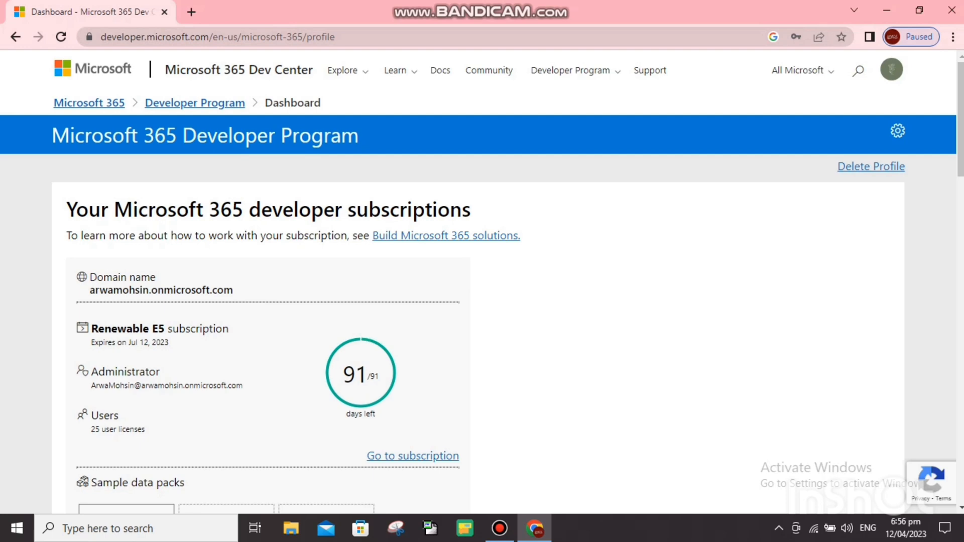
{"action": "scroll", "scroll_direction": "down", "scroll_amount": 3}
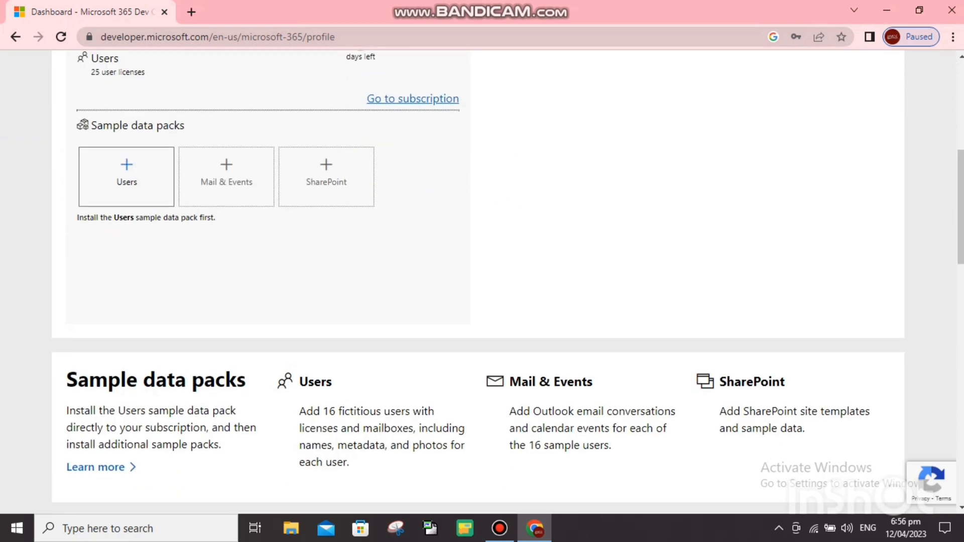
{"action": "scroll", "scroll_direction": "up", "scroll_amount": 3}
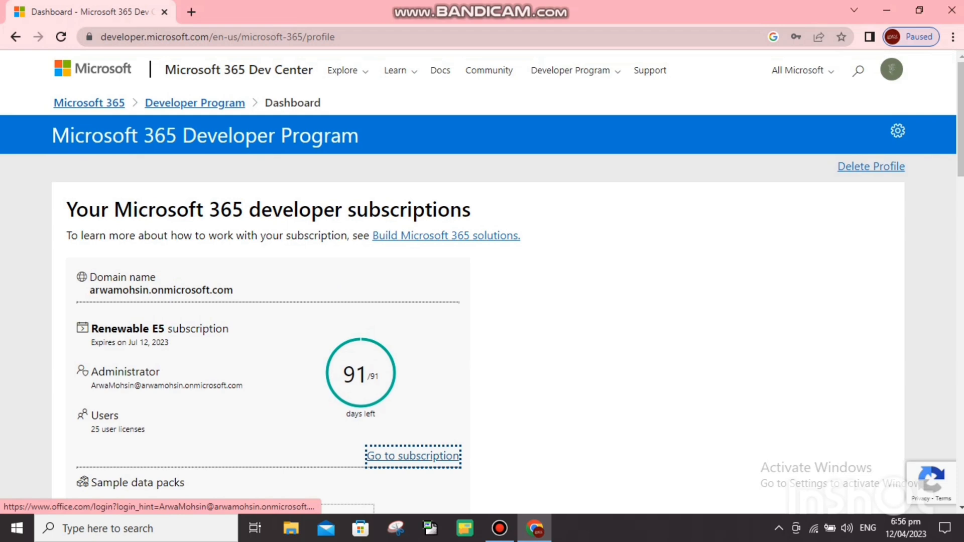
Step: Open the subscription, sign in as the arwamohsin.onmicrosoft.com admin, and dismiss the welcome tour
{"action": "left_click", "coordinate": [413, 456]}
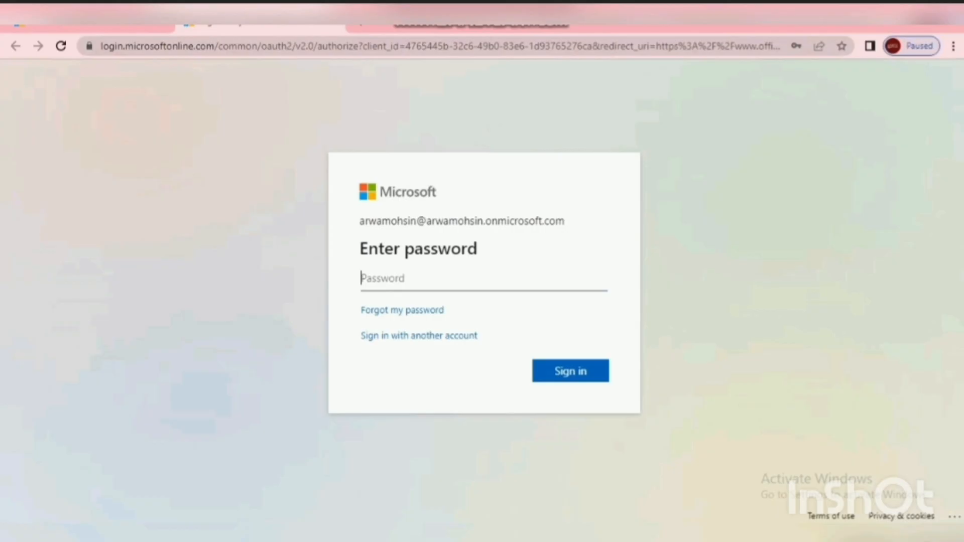
{"action": "left_click", "coordinate": [569, 370]}
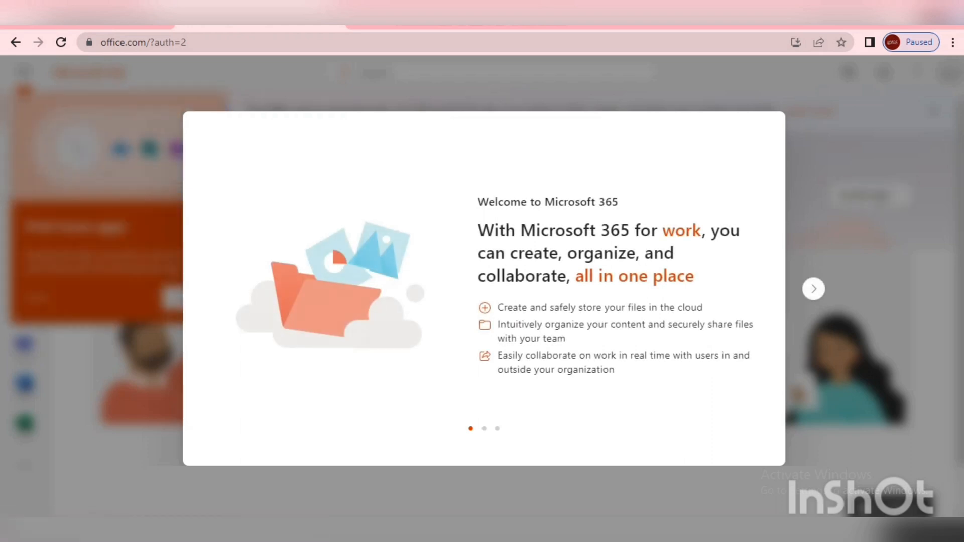
{"action": "left_click", "coordinate": [813, 288]}
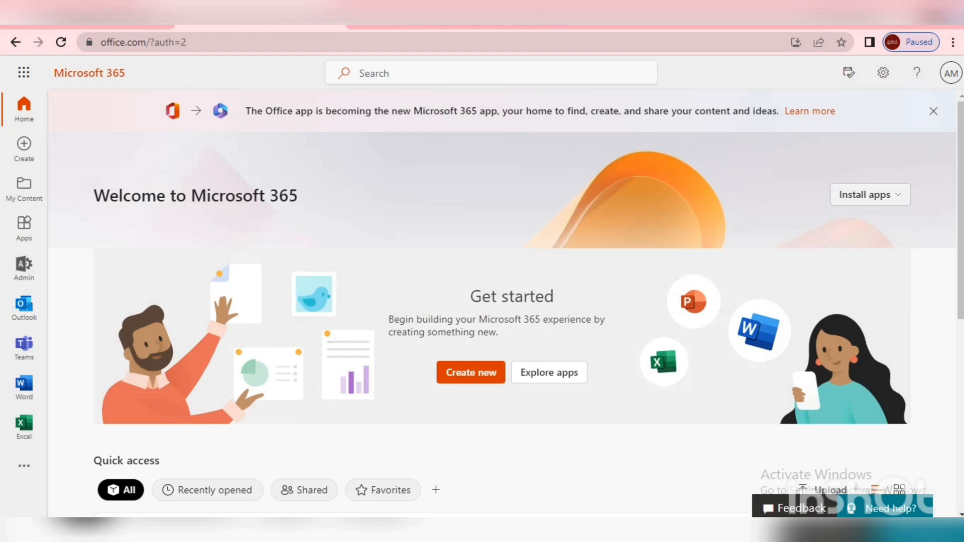
Step: Download the Microsoft 365 apps installer from Install apps and run it to completion
{"action": "left_click", "coordinate": [868, 195]}
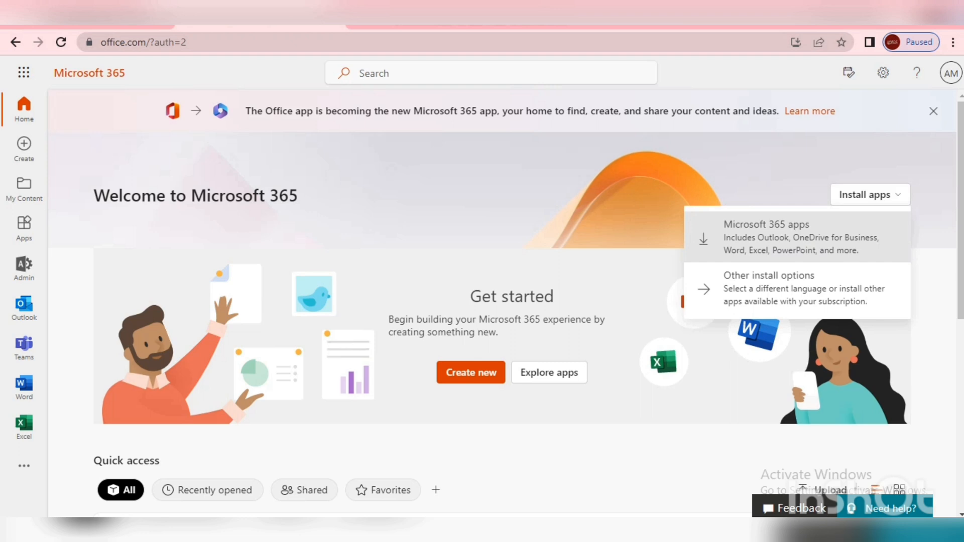
{"action": "left_click", "coordinate": [773, 236]}
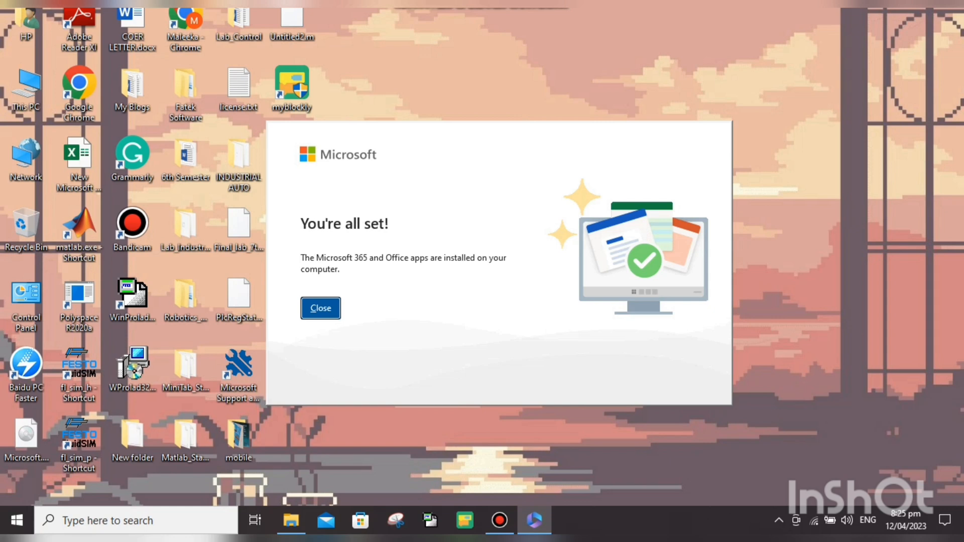
Step: Close the finished installer and search Windows for 'word' to launch Word
{"action": "left_click", "coordinate": [320, 308]}
{"action": "type", "text": "power"}
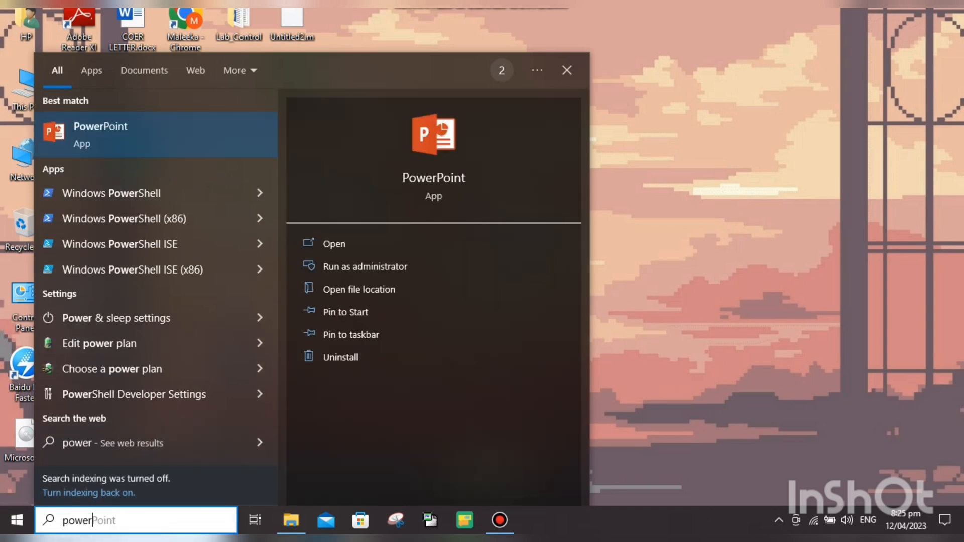
{"action": "left_click", "coordinate": [135, 520]}
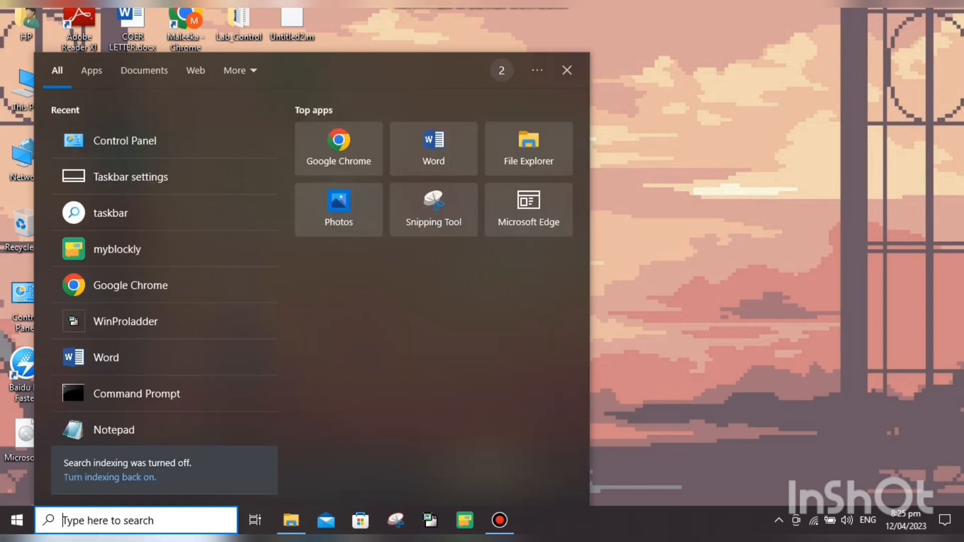
{"action": "type", "text": "word"}
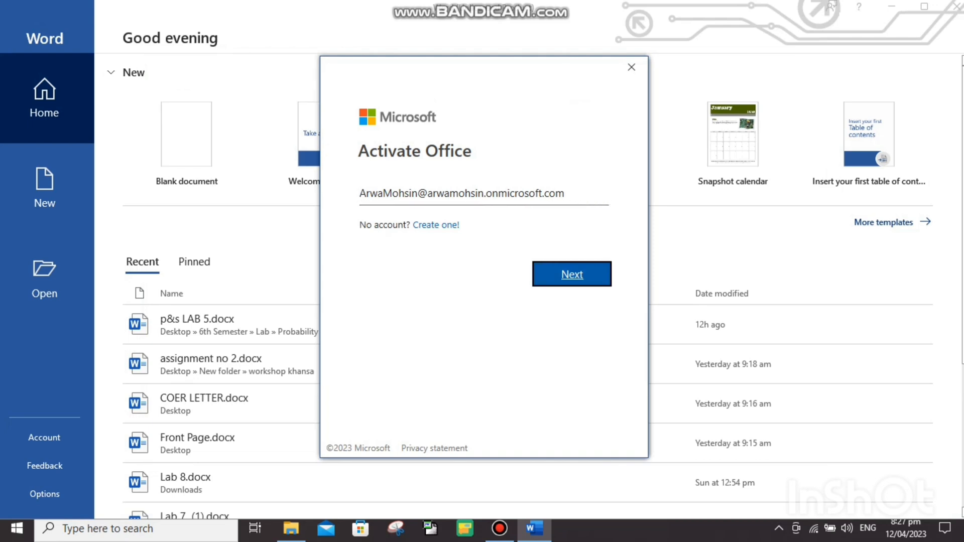
Step: Activate Office with the sandbox work account, accept the license, and dismiss the privacy notice
{"action": "left_click", "coordinate": [571, 274]}
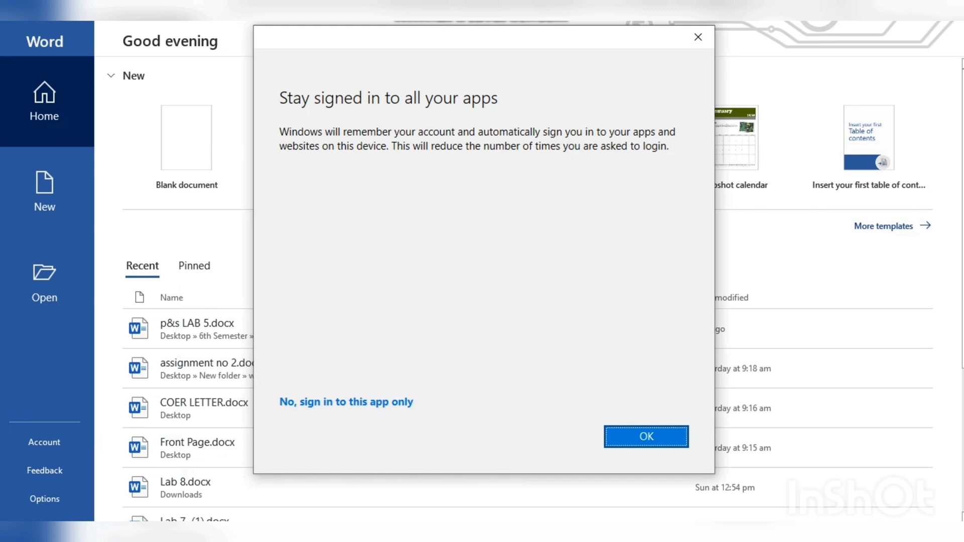
{"action": "left_click", "coordinate": [645, 436]}
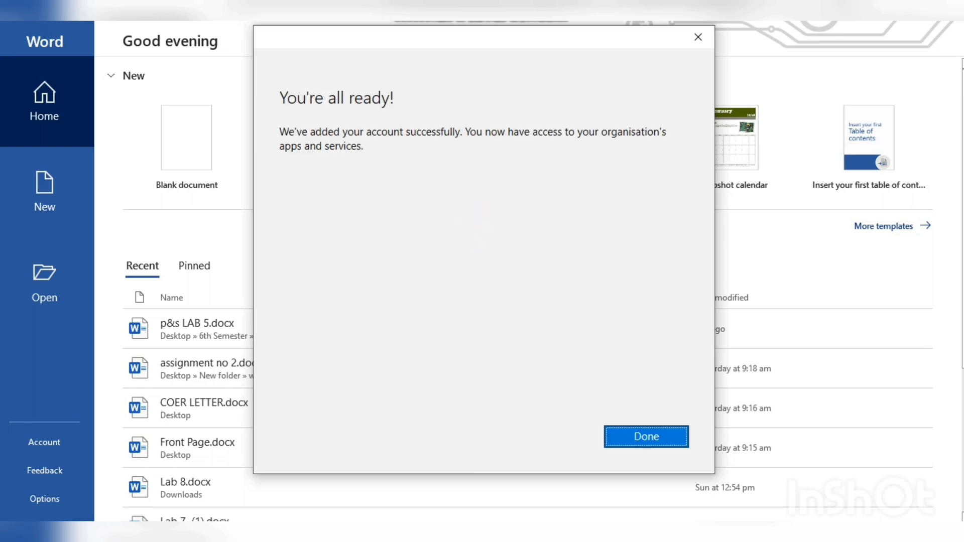
{"action": "left_click", "coordinate": [646, 436]}
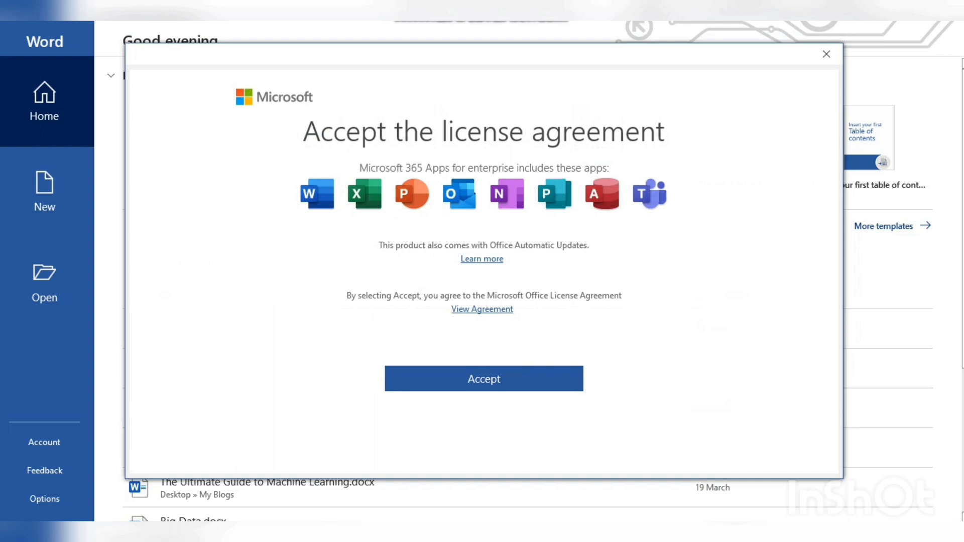
{"action": "left_click", "coordinate": [483, 378]}
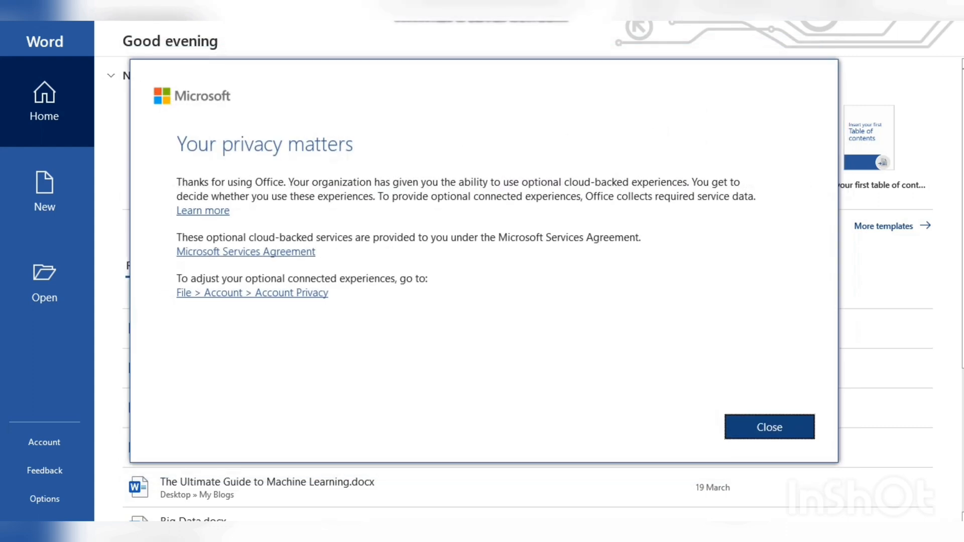
{"action": "left_click", "coordinate": [769, 427]}
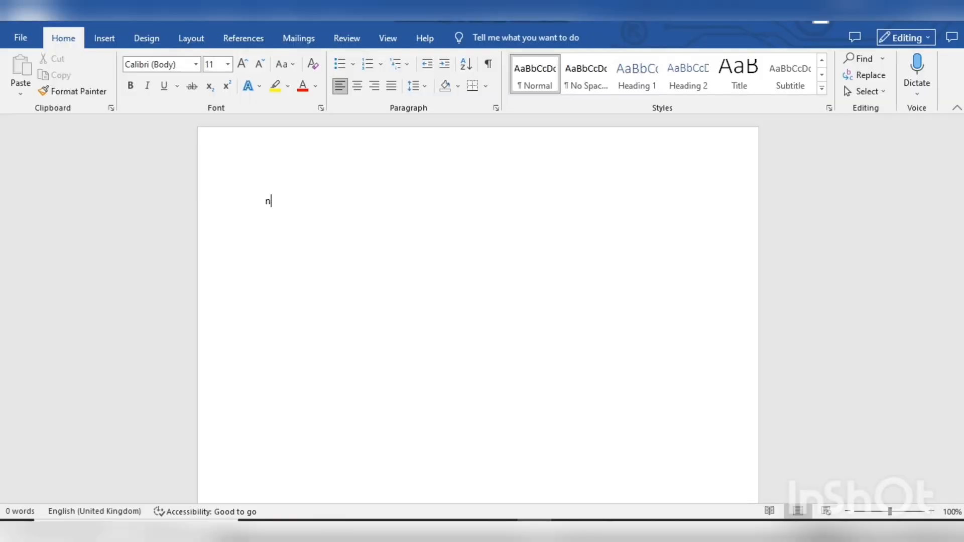
Step: Close the blank document without saving, then search Windows for 'wor'
{"action": "type", "text": "i"}
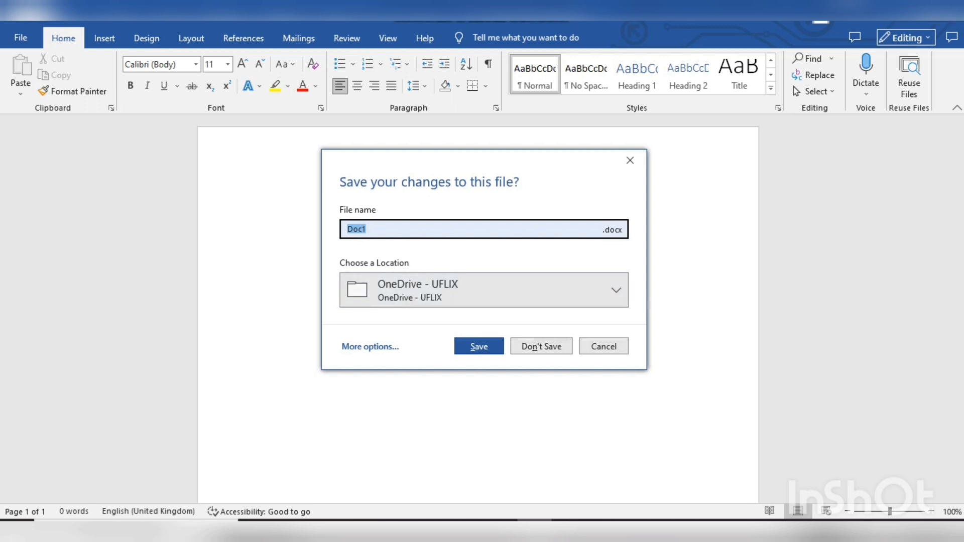
{"action": "left_click", "coordinate": [540, 346]}
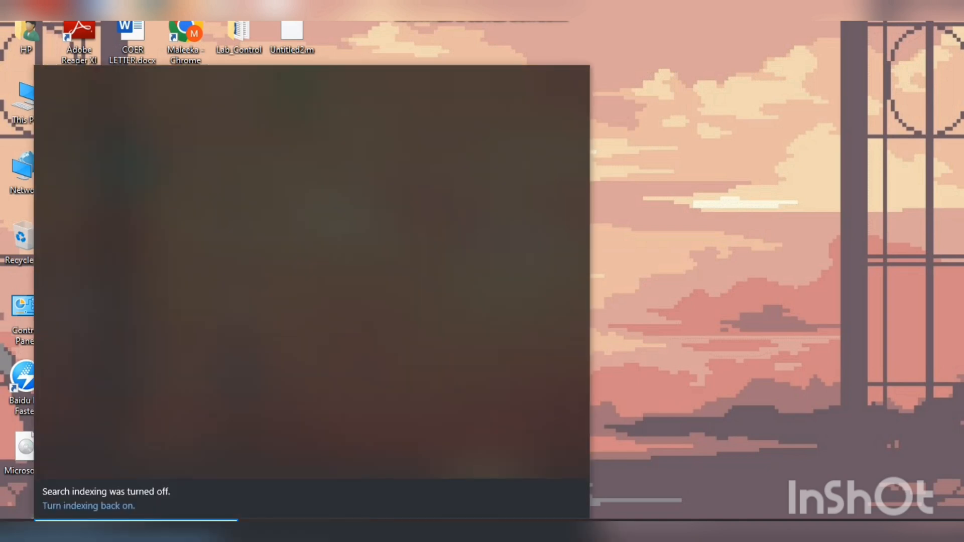
{"action": "type", "text": "wor"}
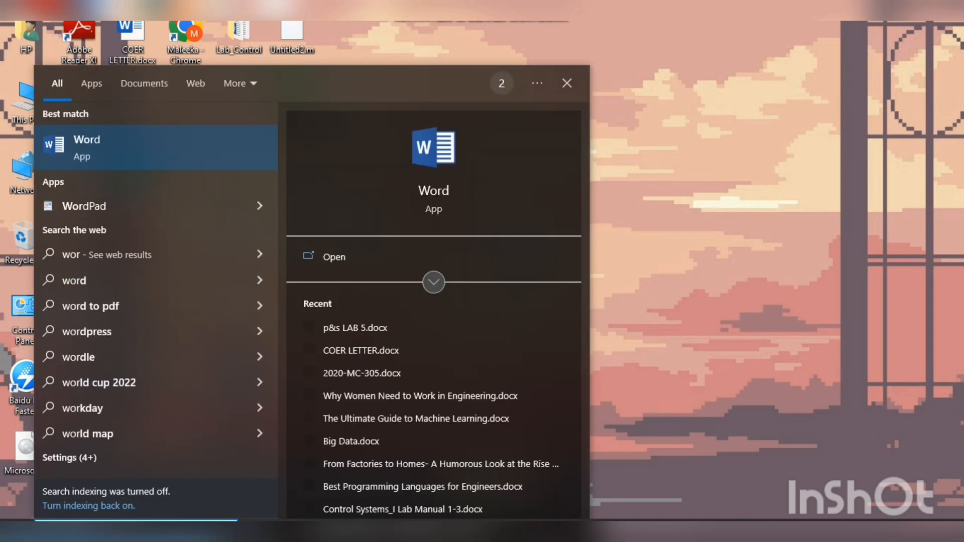